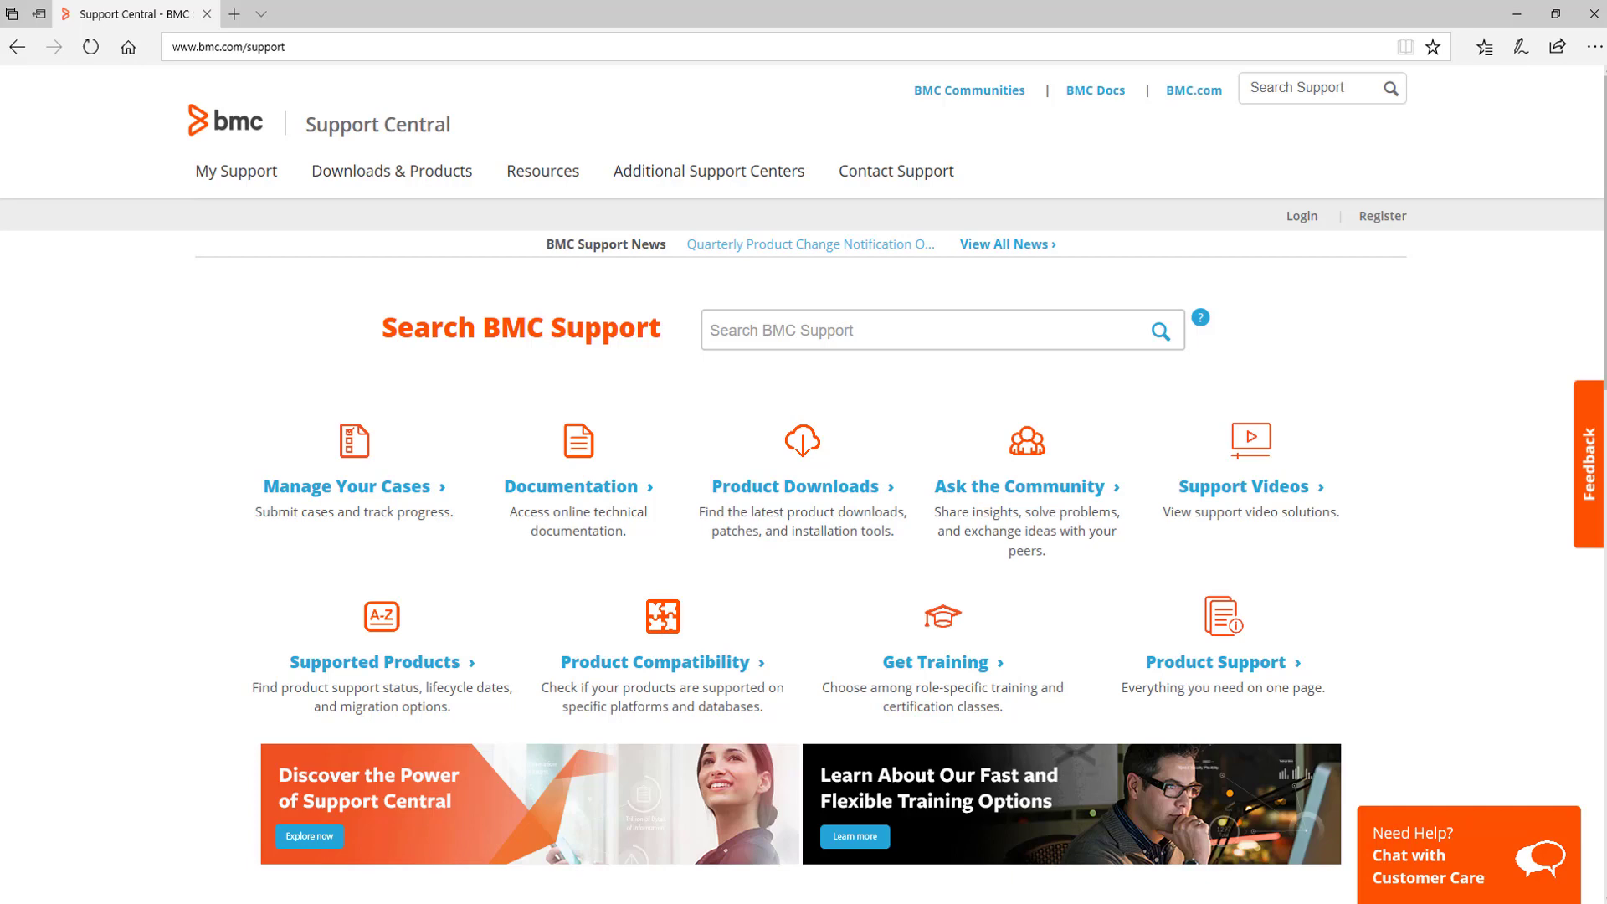
Sign in to BMC Support Central and go to Product Downloads.
click(231, 46)
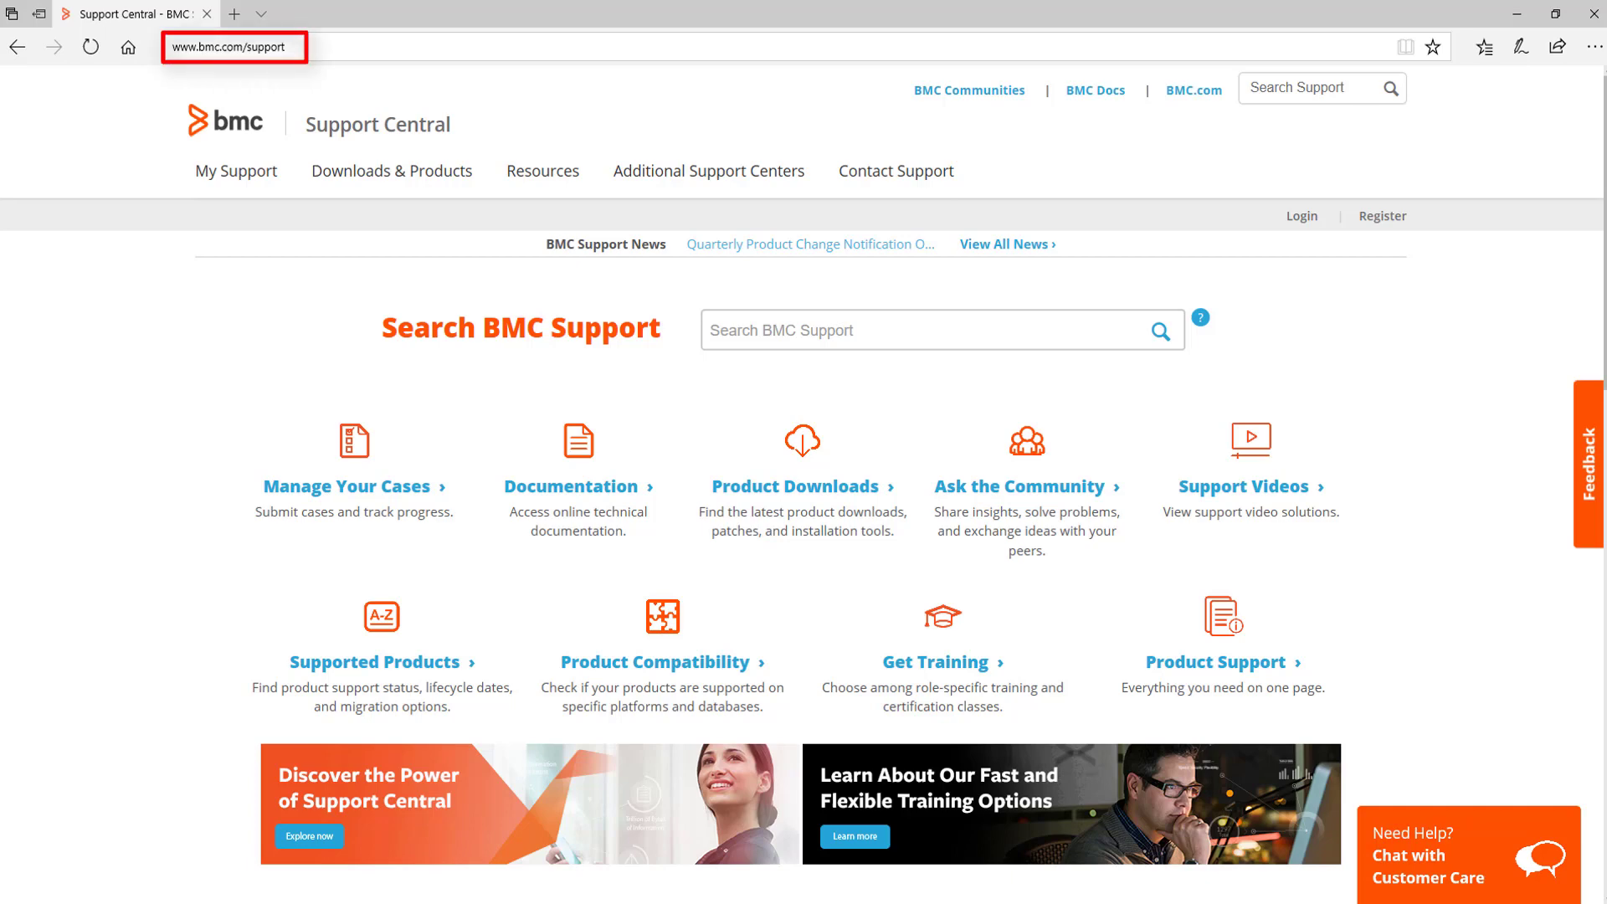
click(1302, 215)
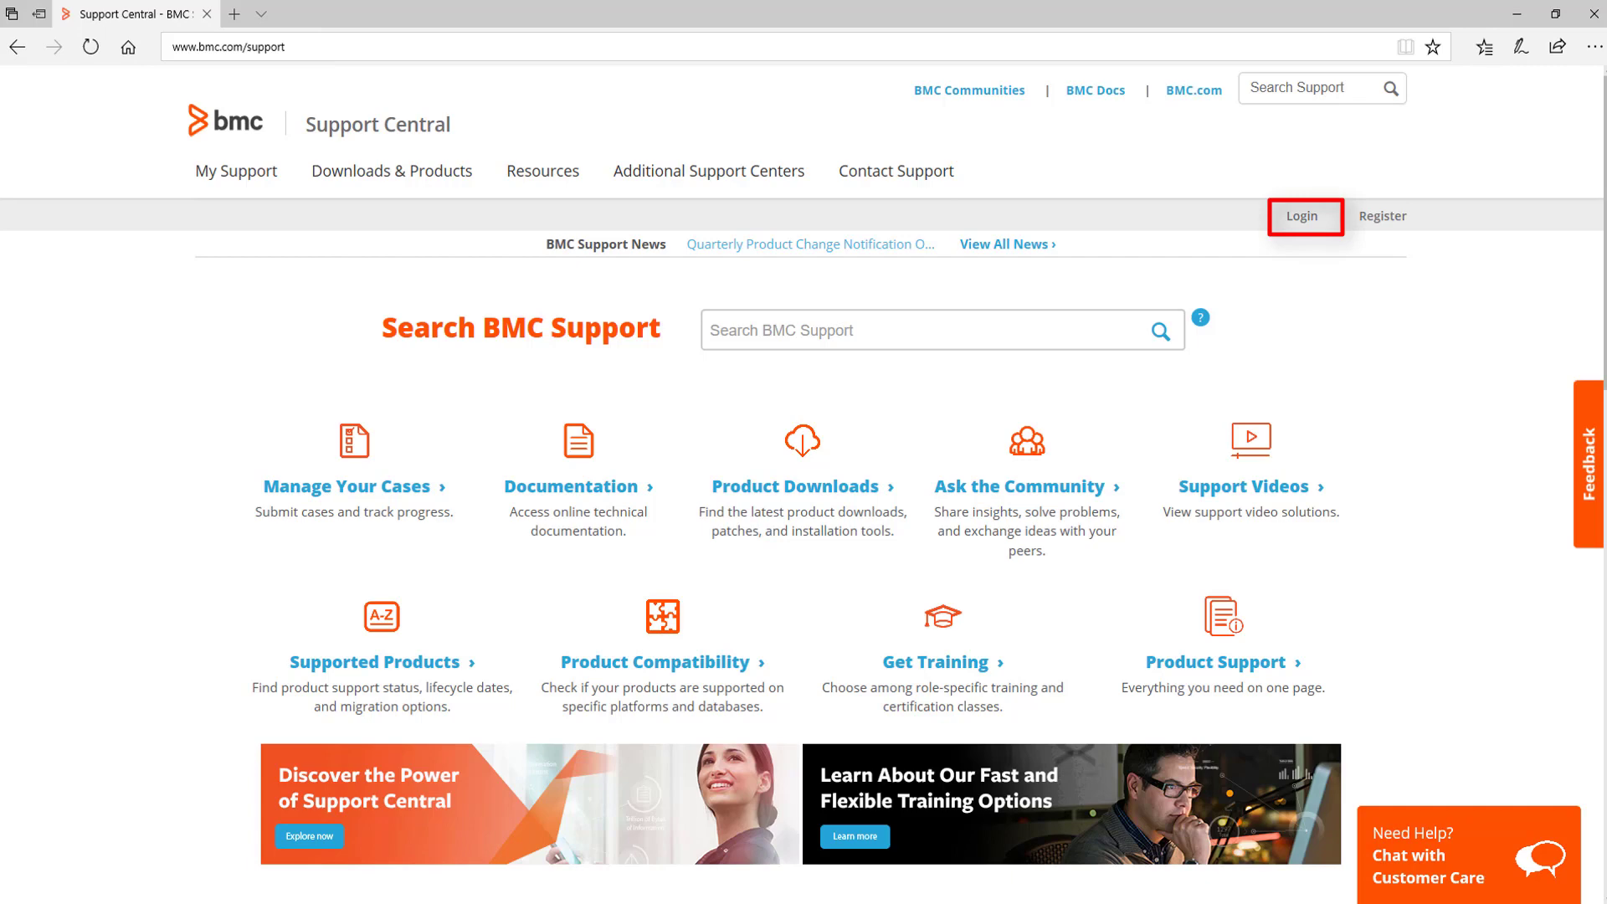
click(1303, 215)
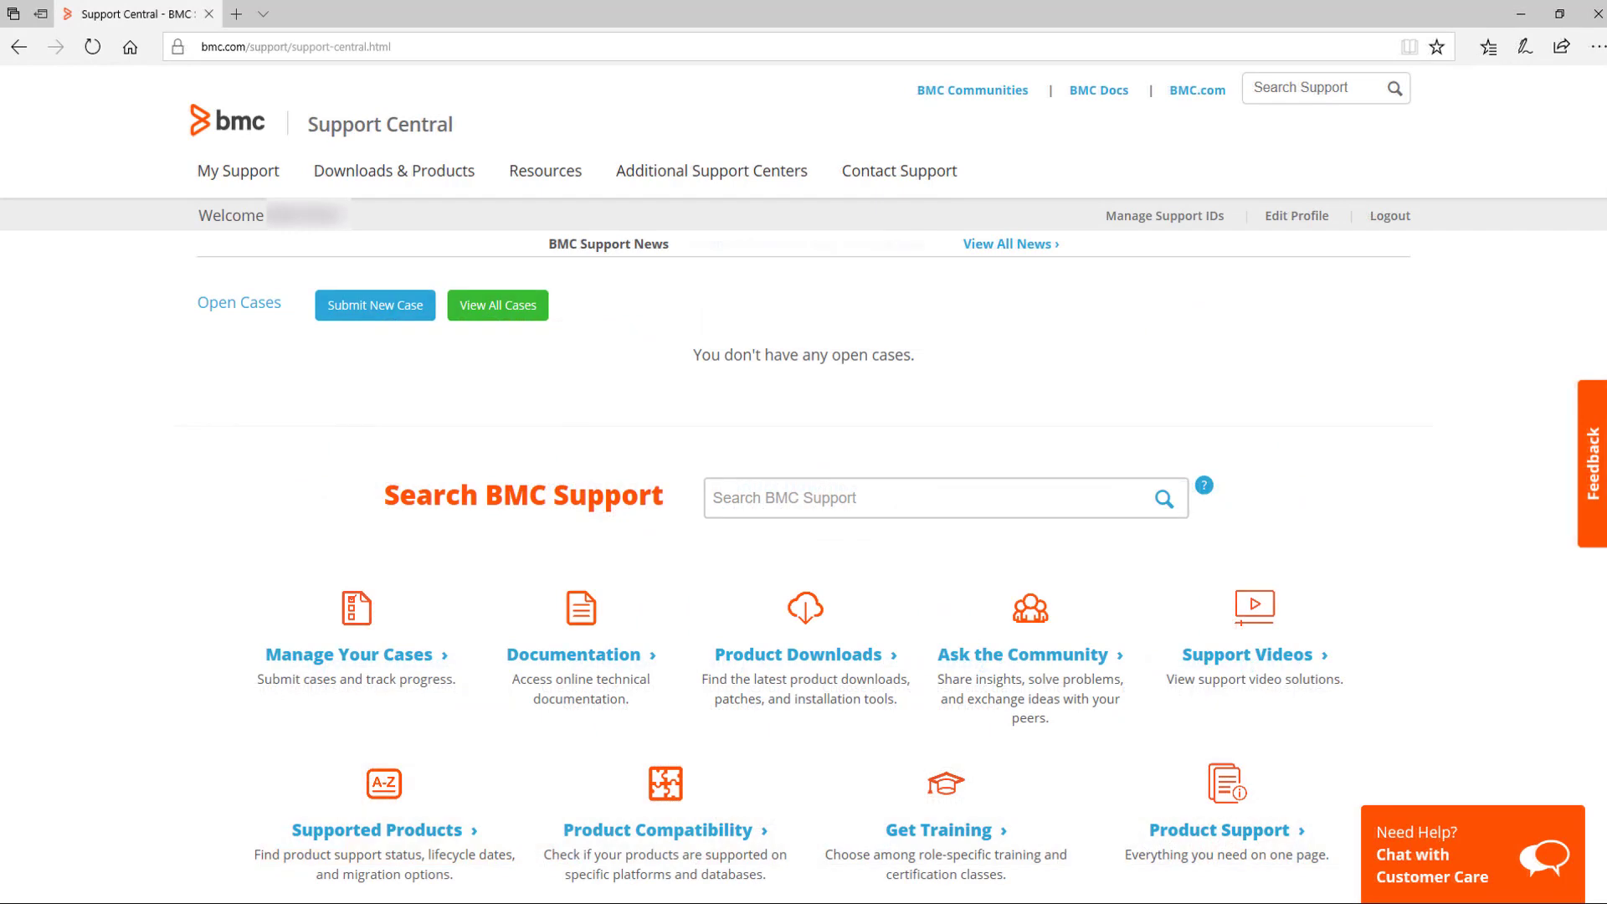
mouse_move(803, 653)
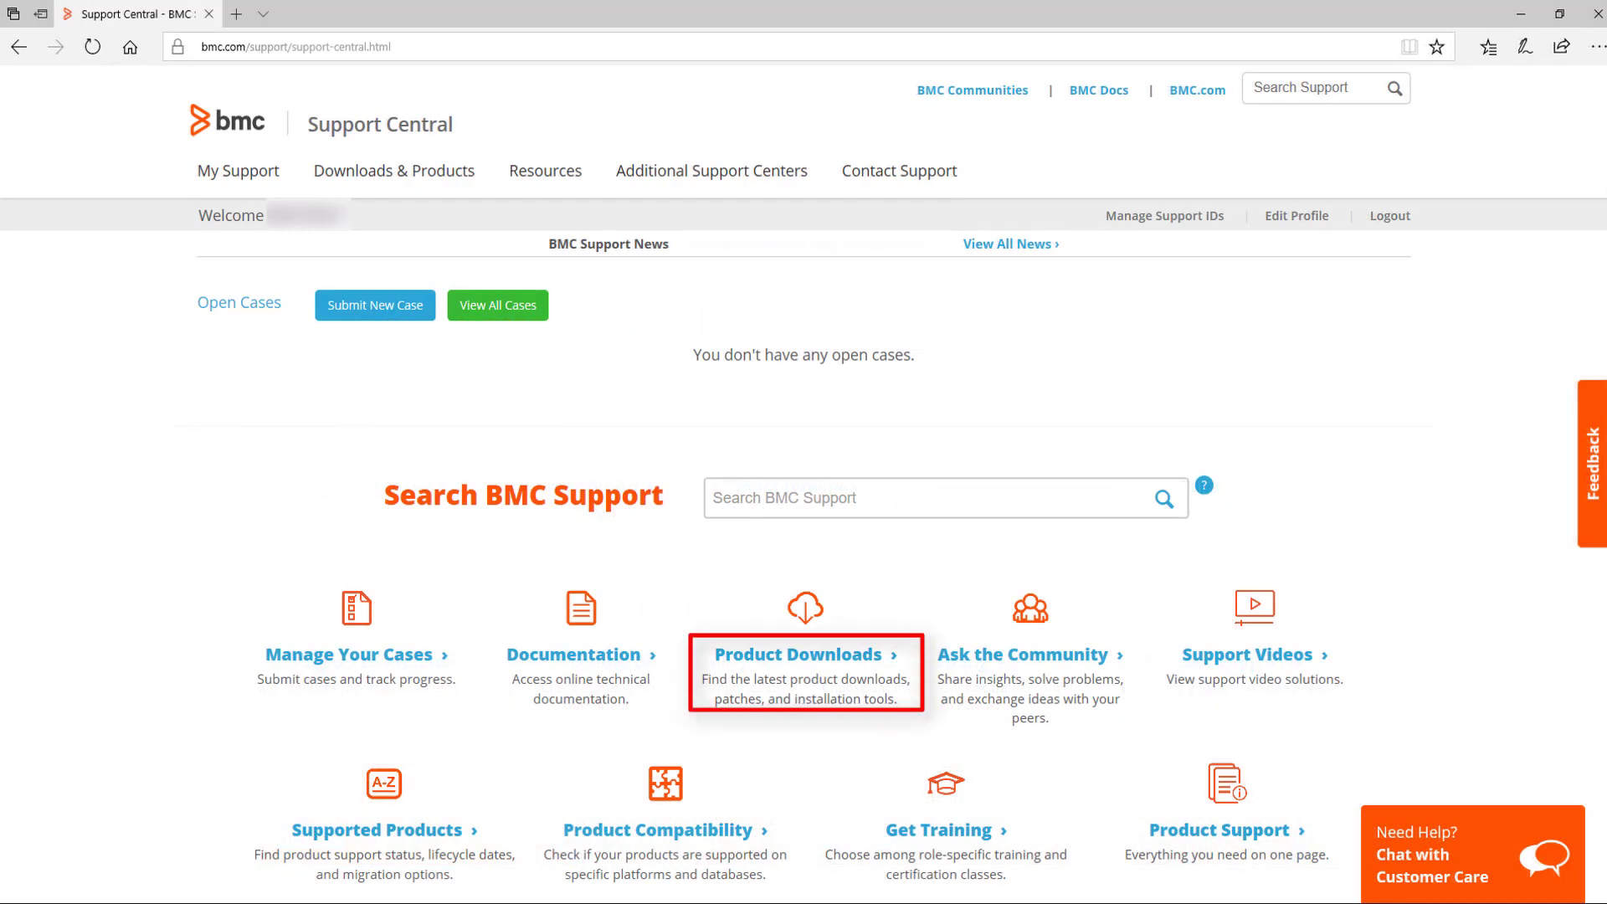
click(798, 653)
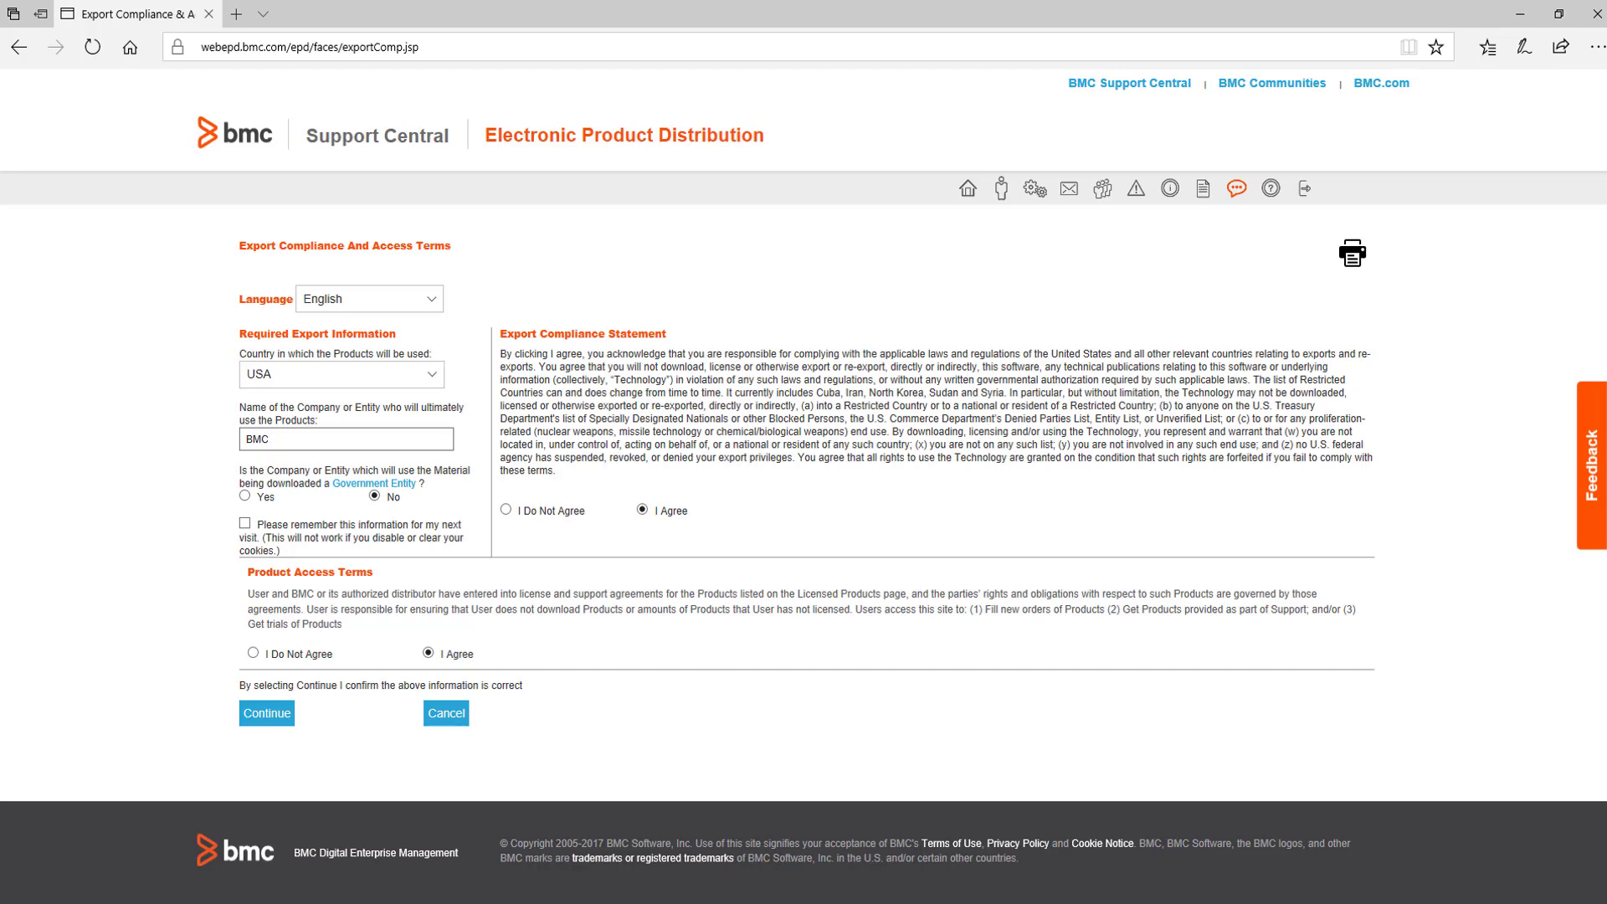
Accept the export terms and filter products by 'Control-M/Enterprise Manager'.
click(265, 713)
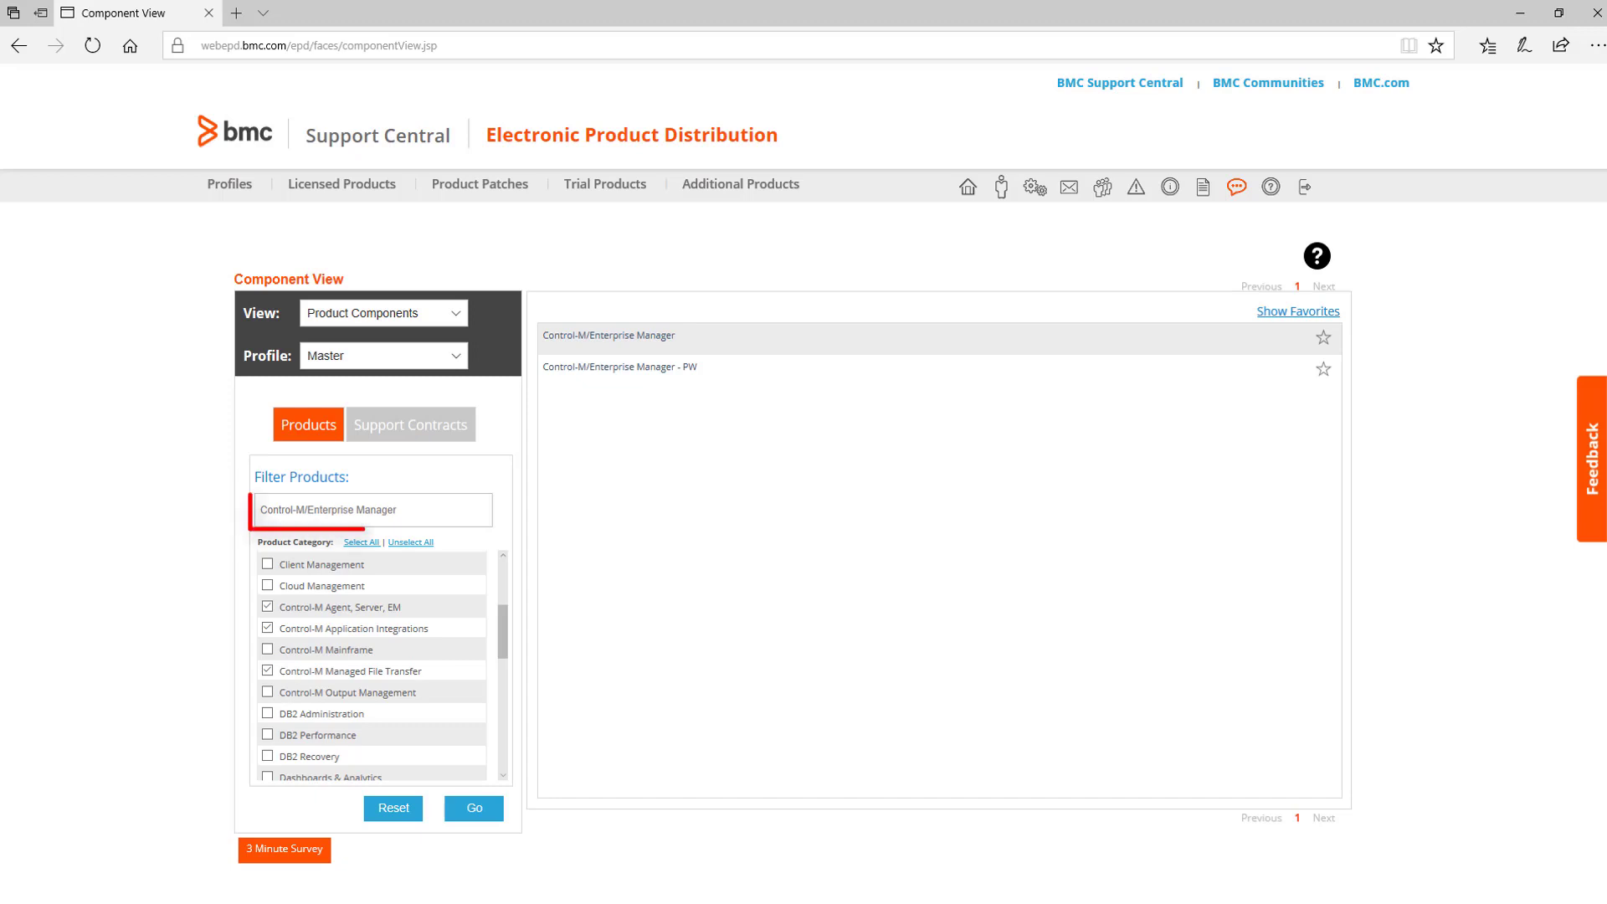
click(369, 509)
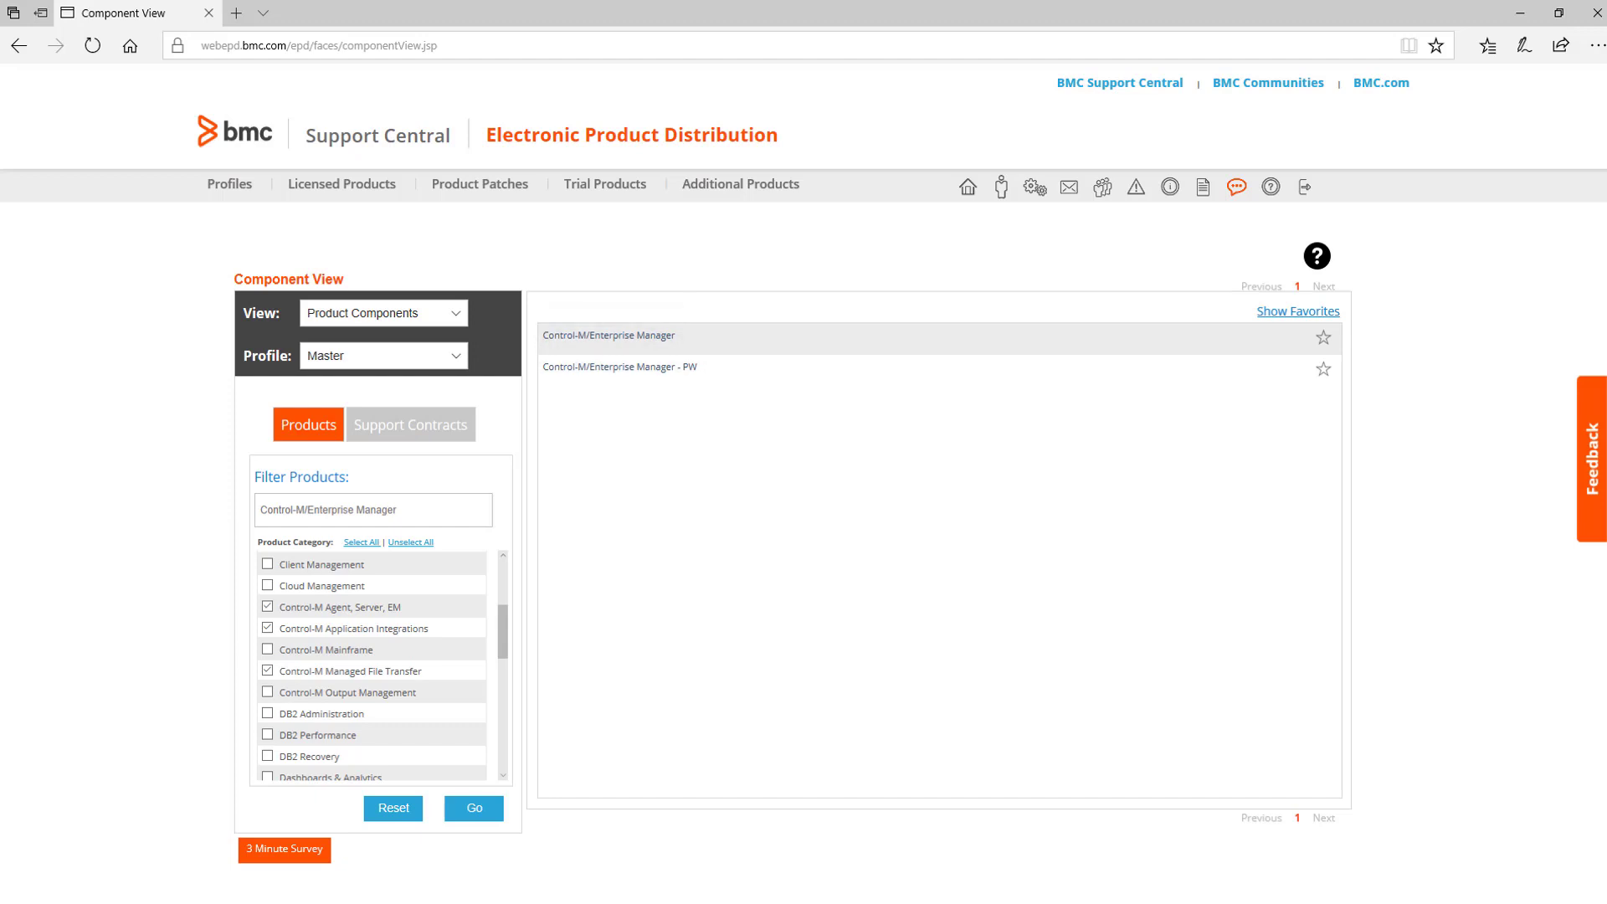
Open the Control-M/Enterprise Manager 9.0.19 entry from the results list.
click(608, 335)
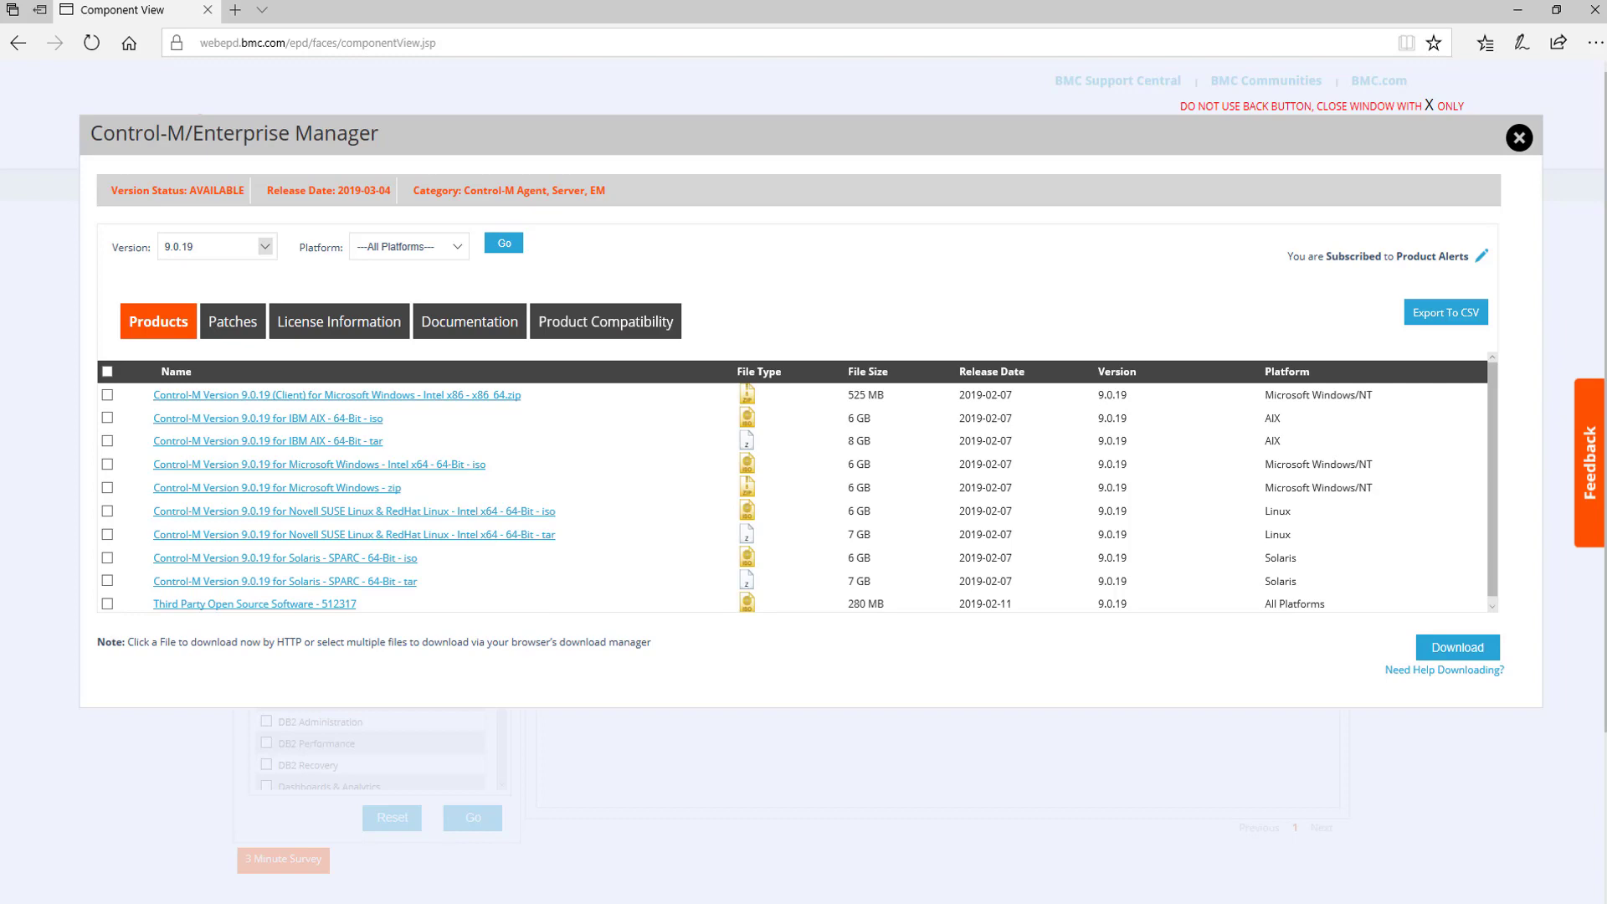
View the 9.0.19 Windows patch, then the Control-M 9.0.19 documentation download.
click(232, 320)
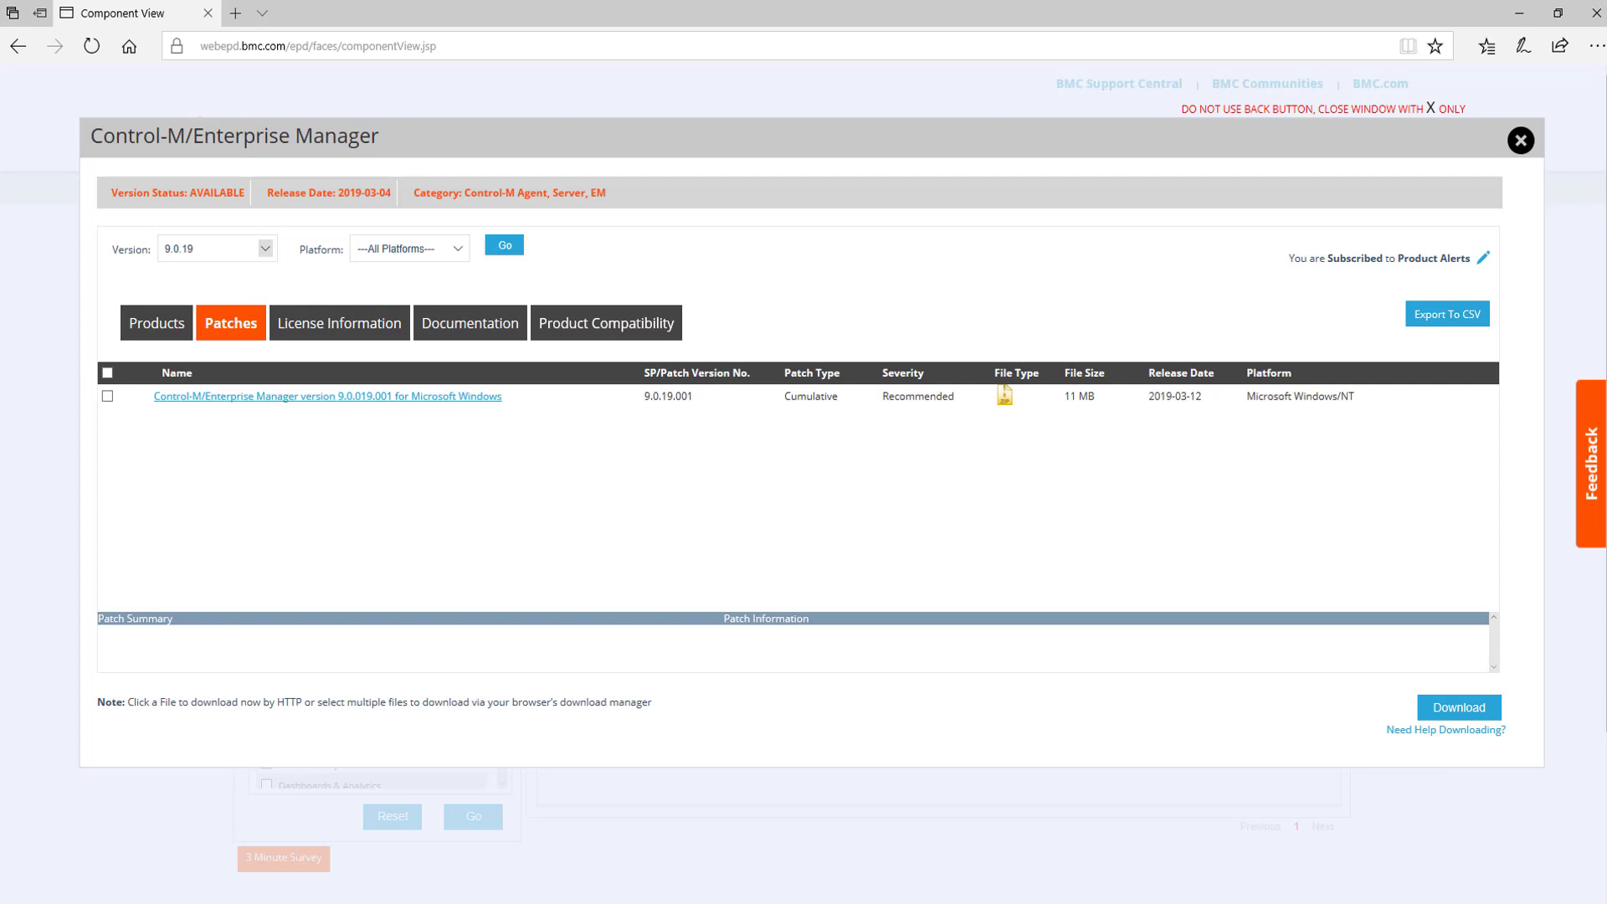
click(470, 323)
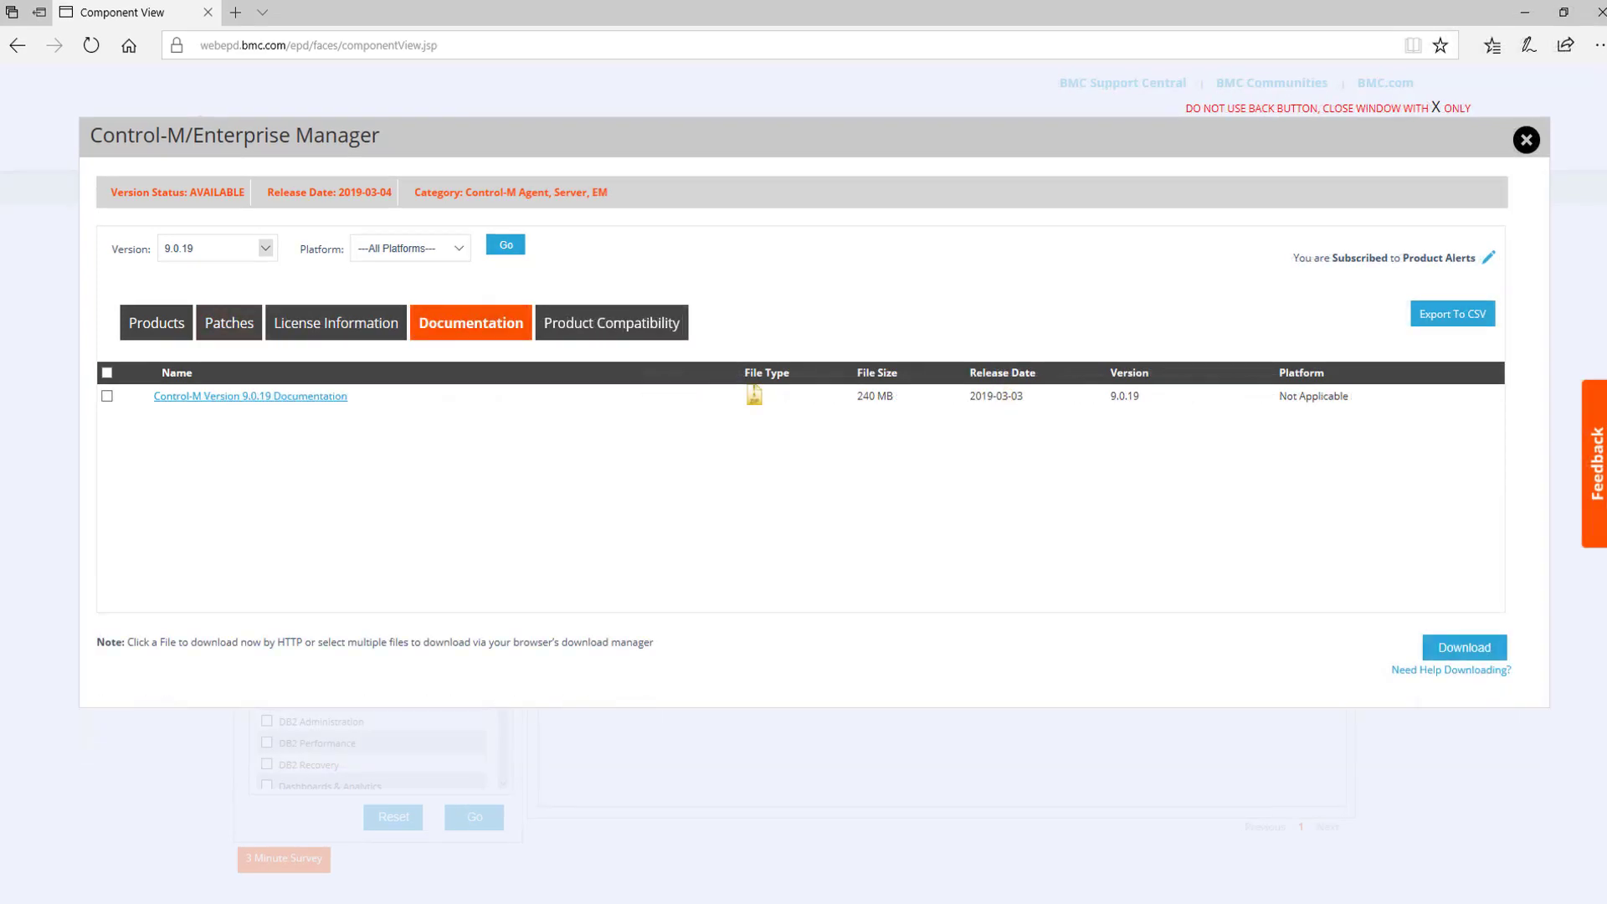